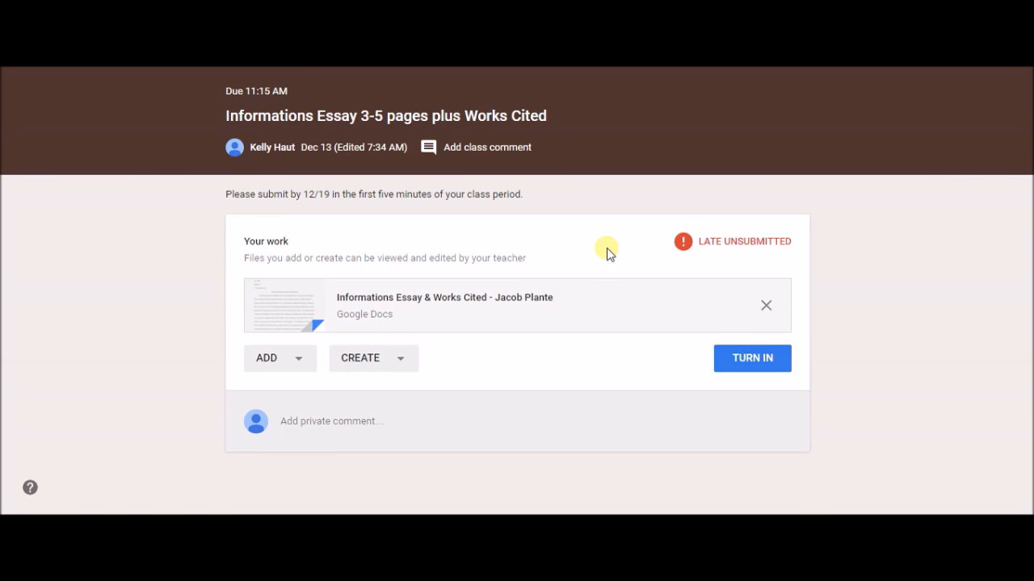
mouse_move(404, 226)
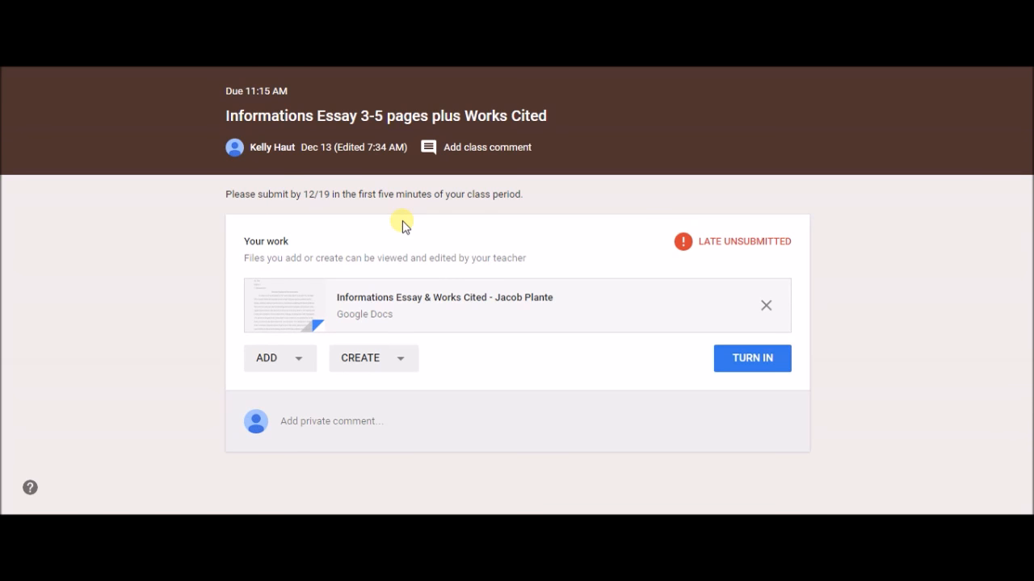
mouse_move(373, 258)
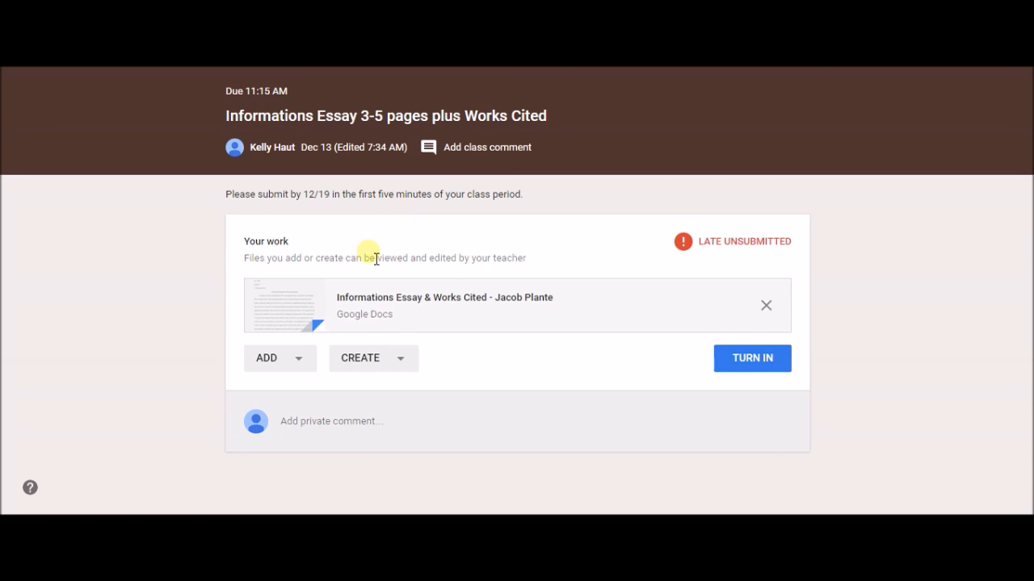
mouse_move(461, 226)
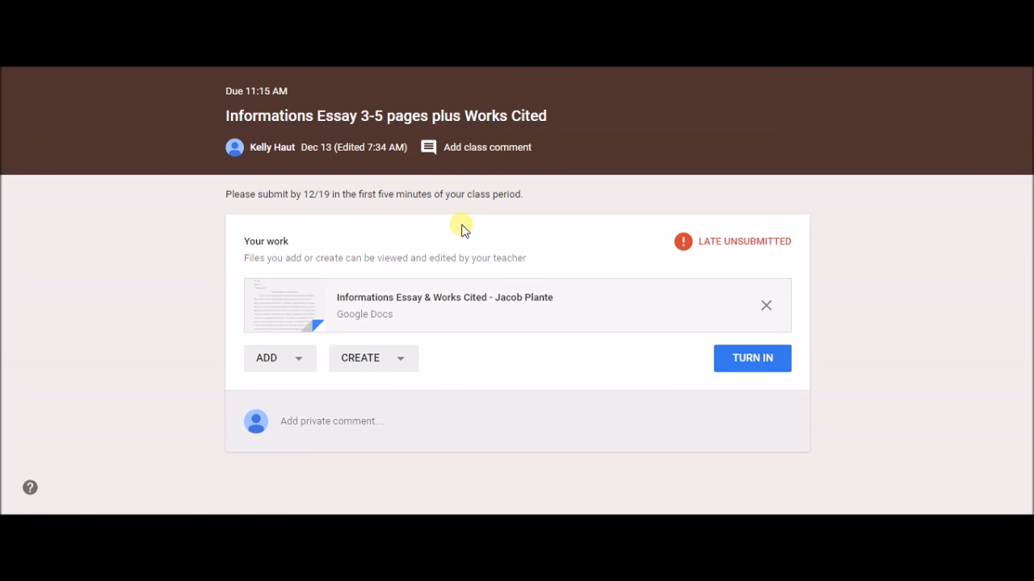
mouse_move(537, 202)
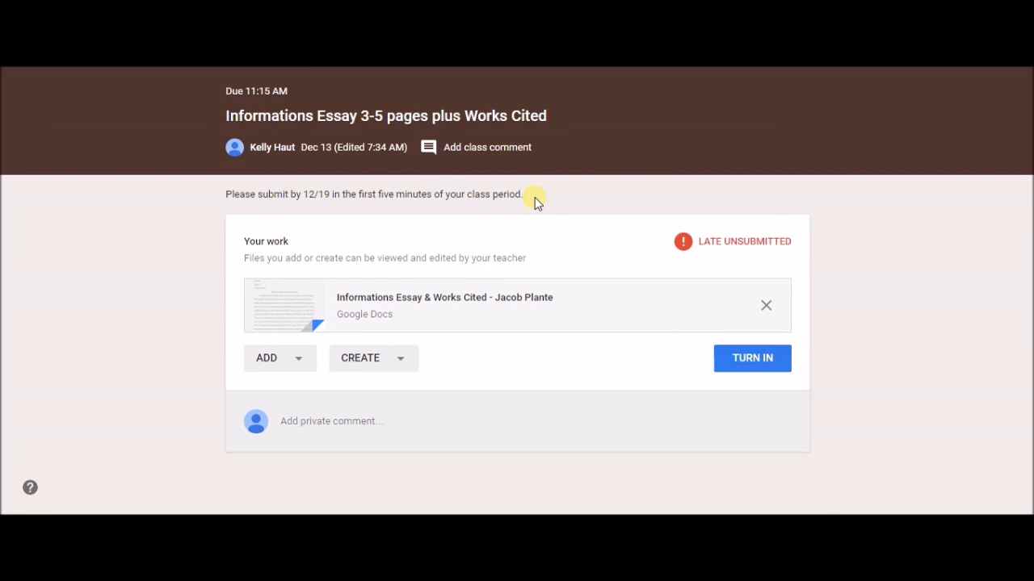
mouse_move(524, 200)
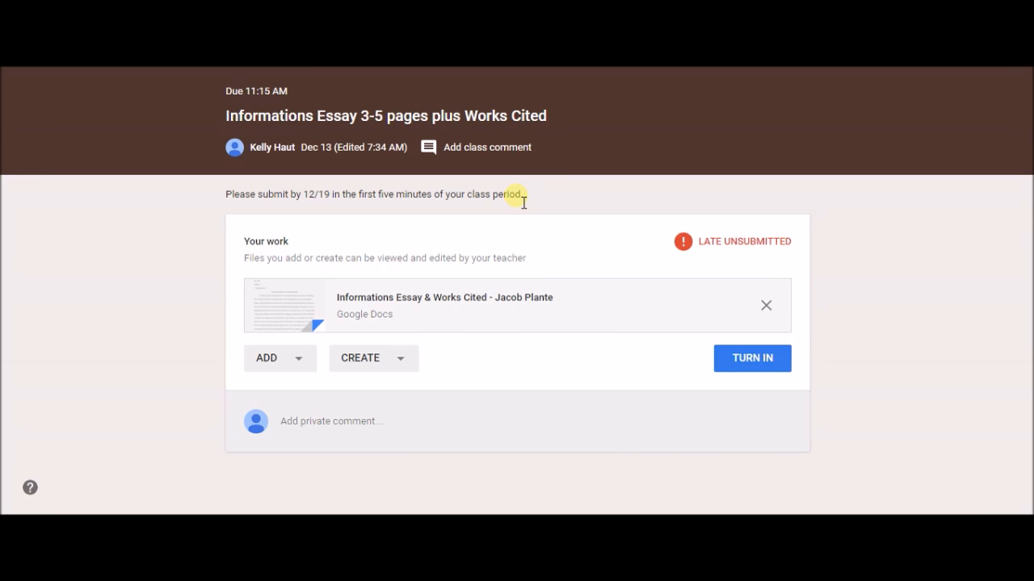
mouse_move(565, 208)
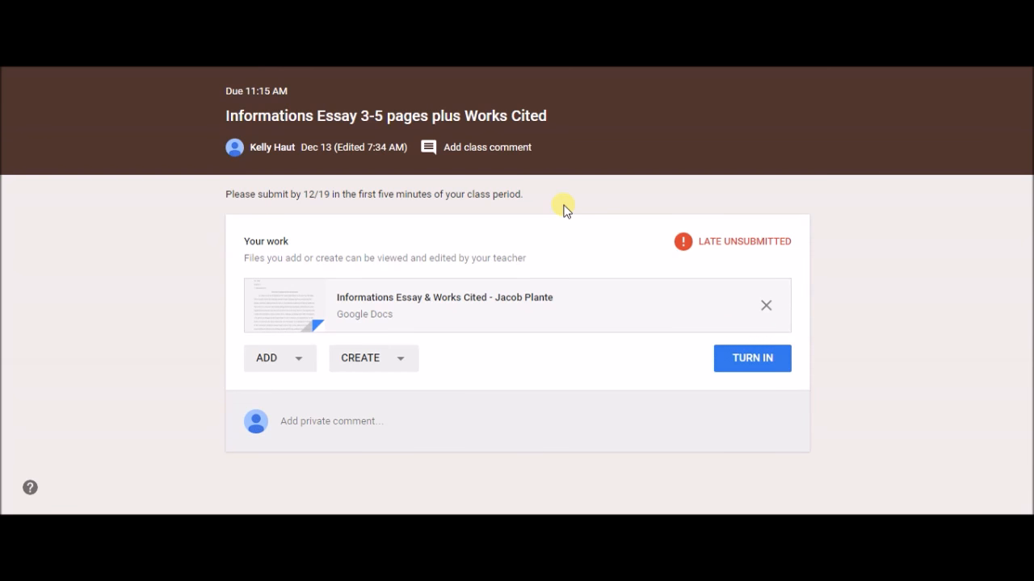
mouse_move(565, 208)
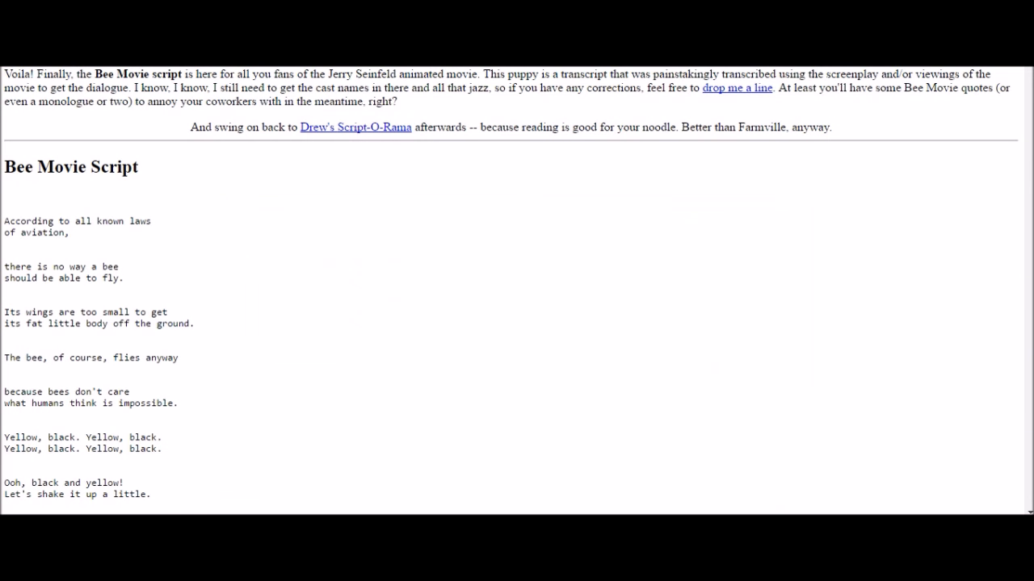
mouse_move(272, 191)
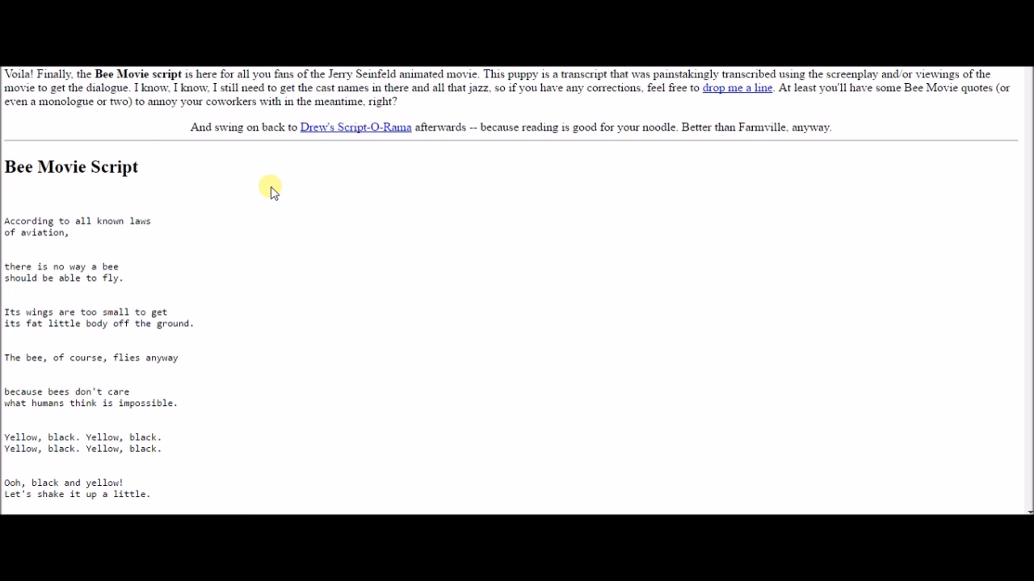
mouse_move(472, 91)
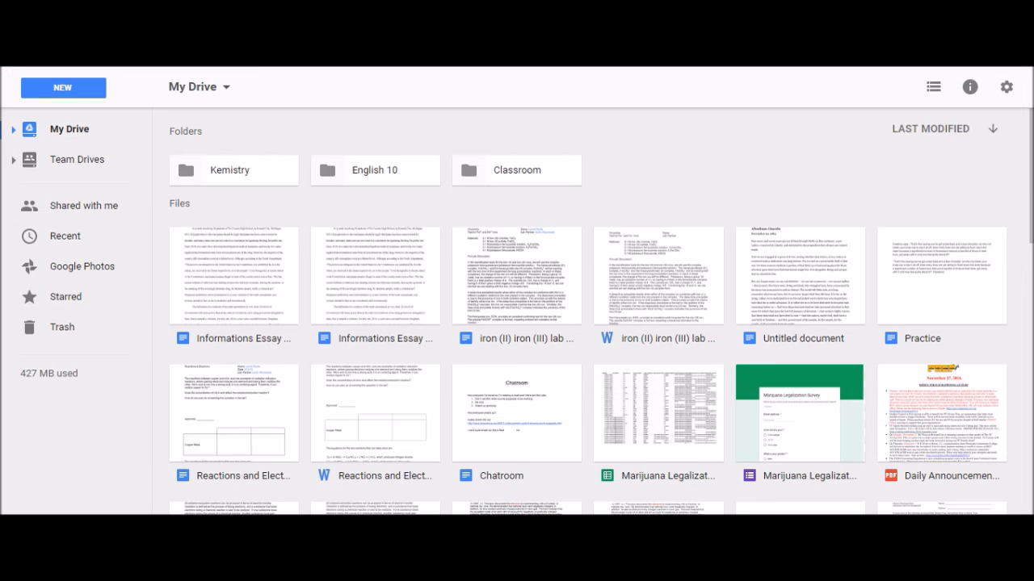
mouse_move(413, 282)
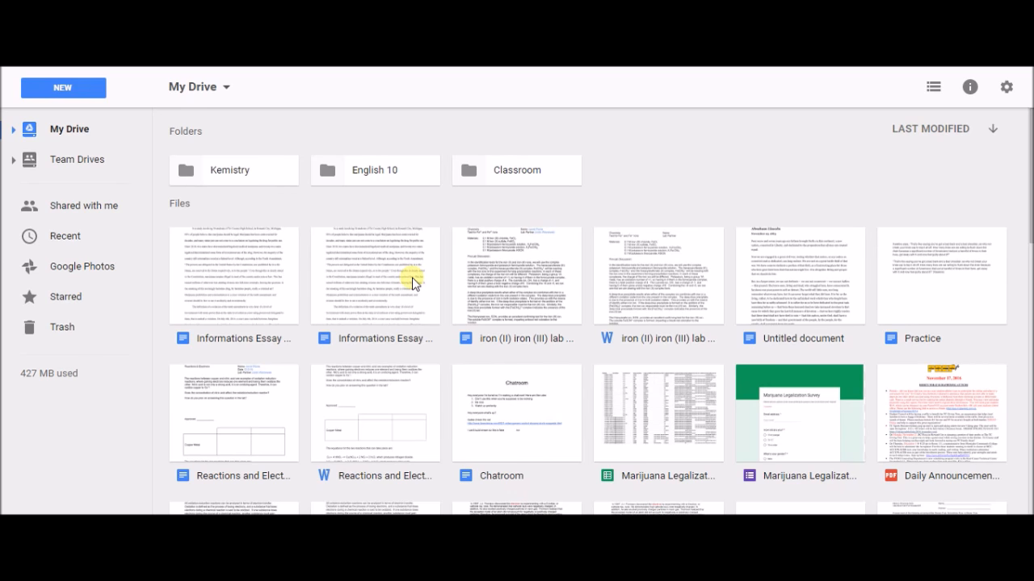
mouse_move(258, 315)
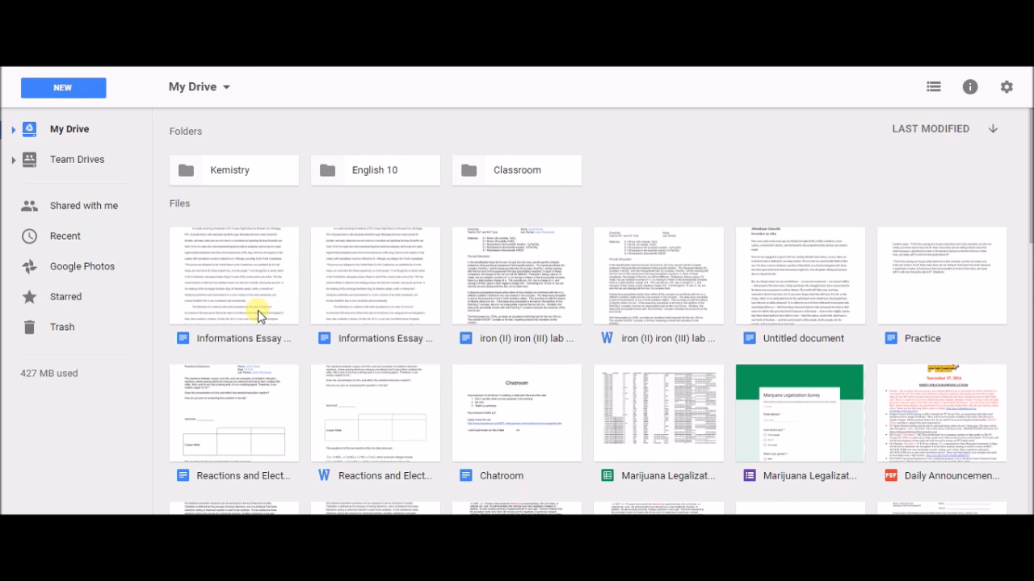
mouse_move(348, 282)
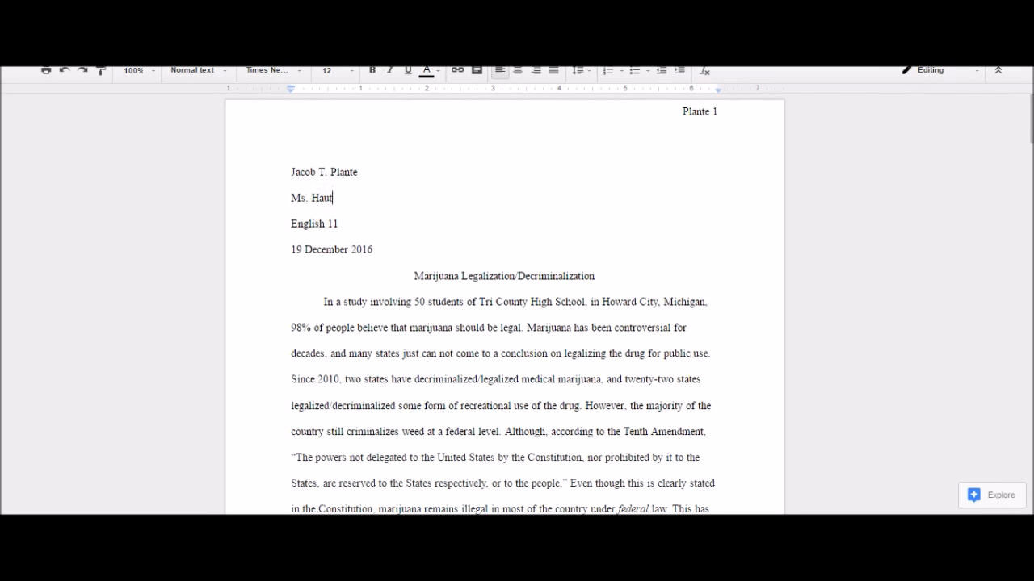
Scroll back to the top of the essay, to the heading lines
scroll("down", 3)
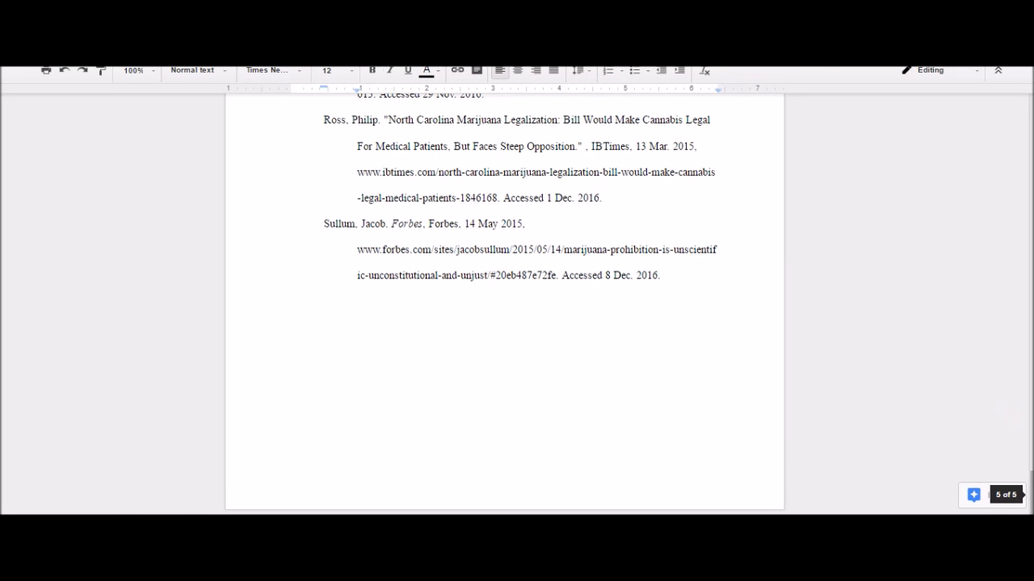
scroll("up", 3)
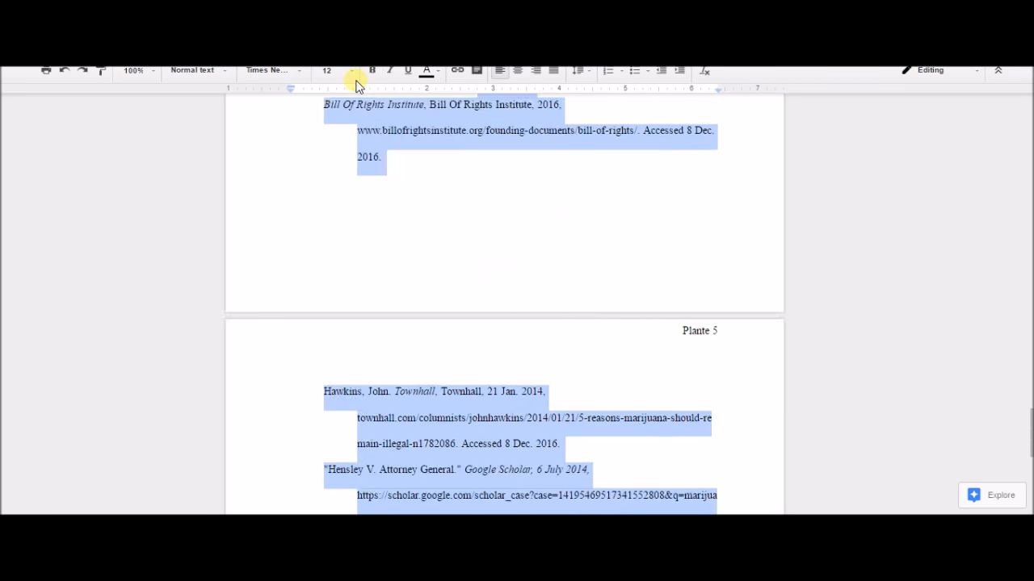
scroll("up", 3)
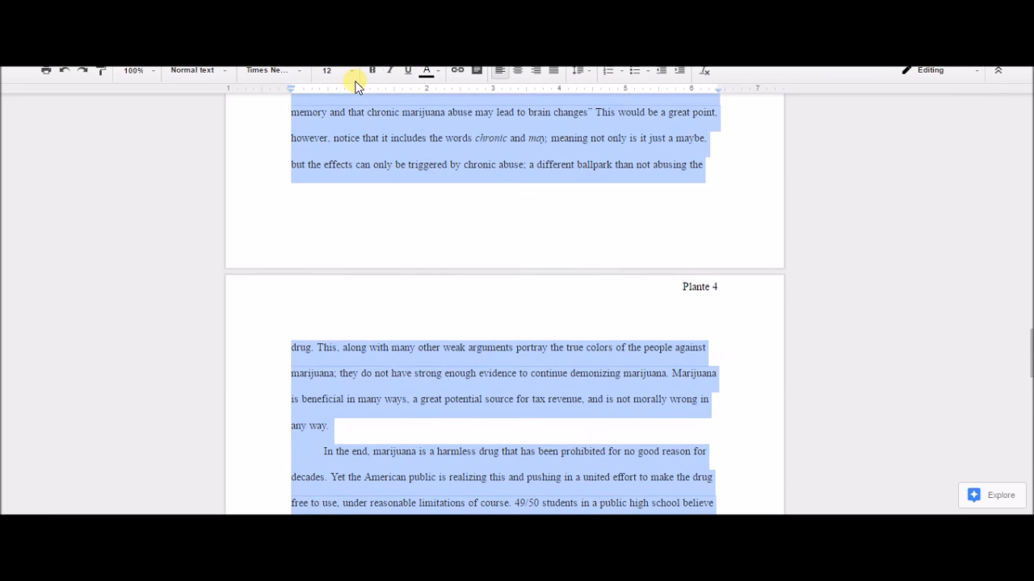
scroll("up", 3)
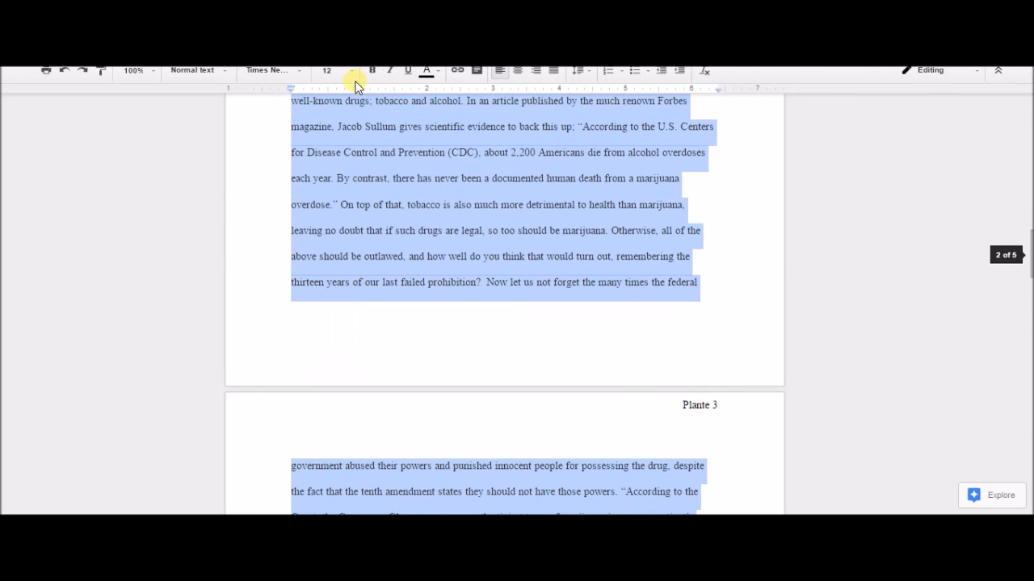
scroll("up", 3)
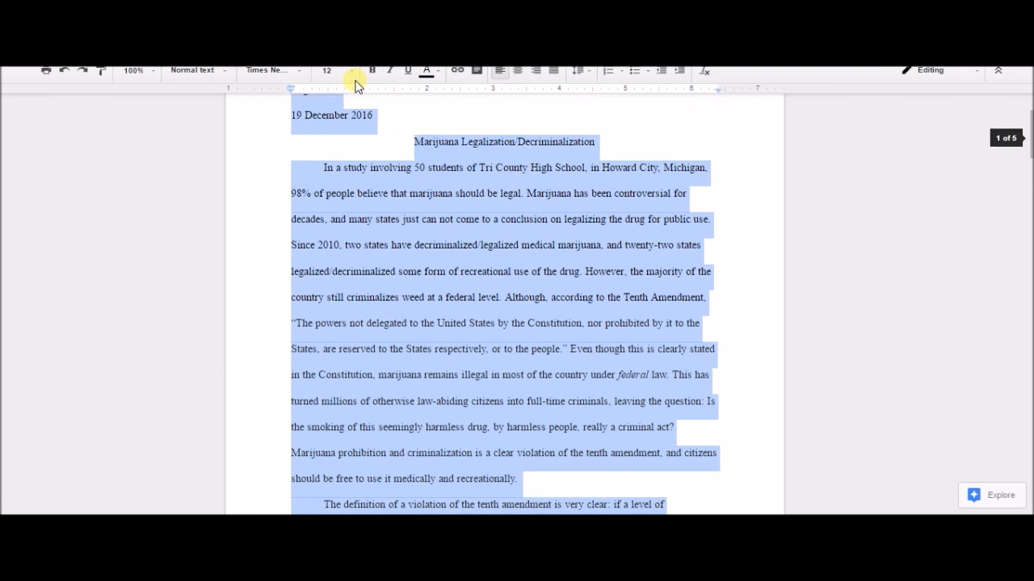
scroll("up", 3)
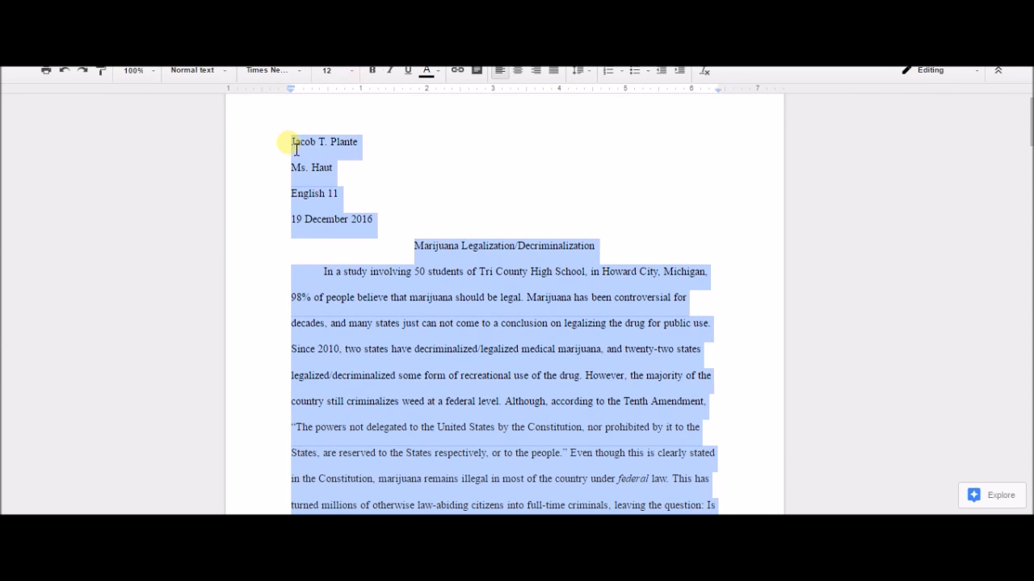
Delete all the selected essay text, leaving the document blank
key("delete")
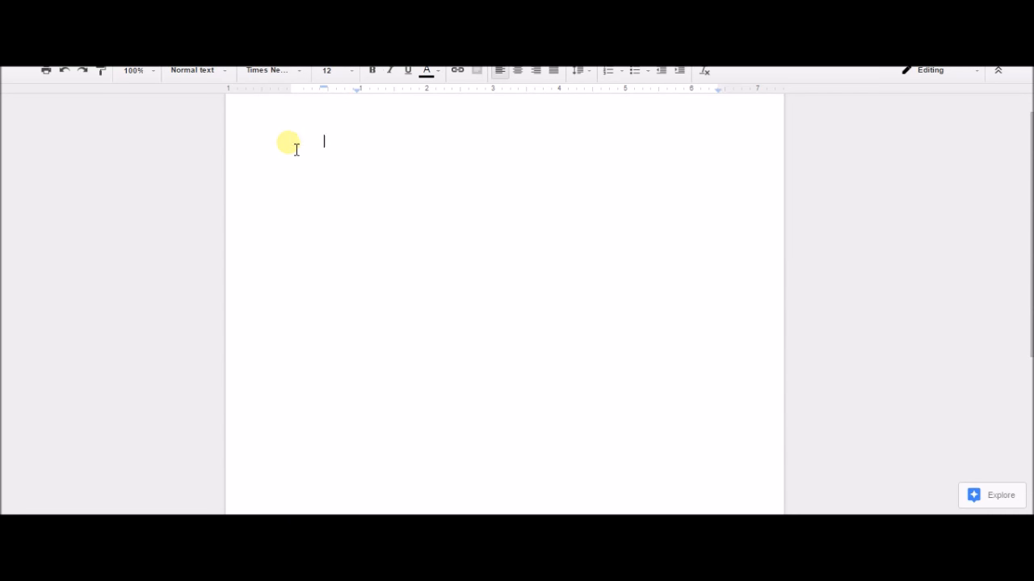
mouse_move(369, 171)
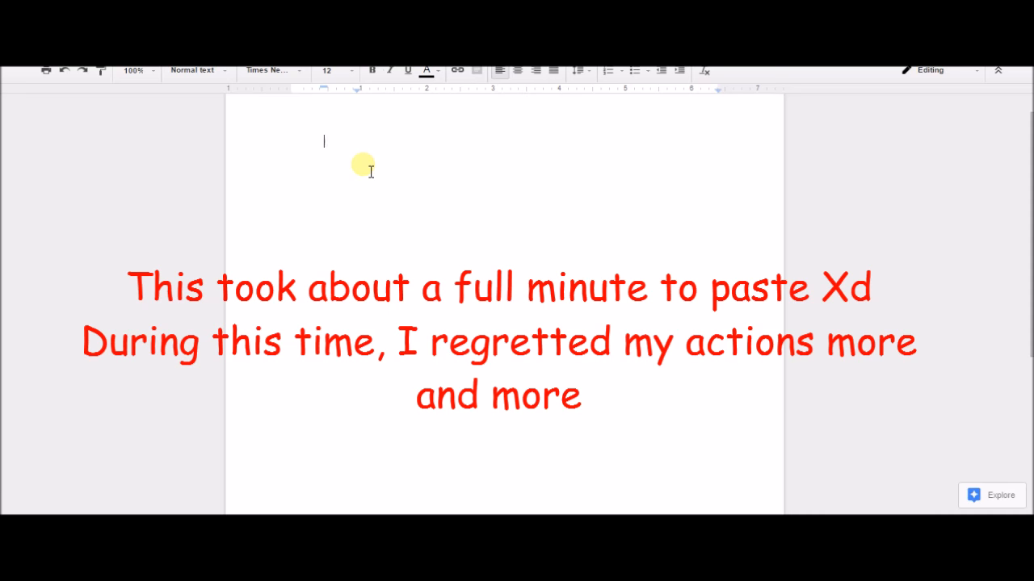
scroll("down", 3)
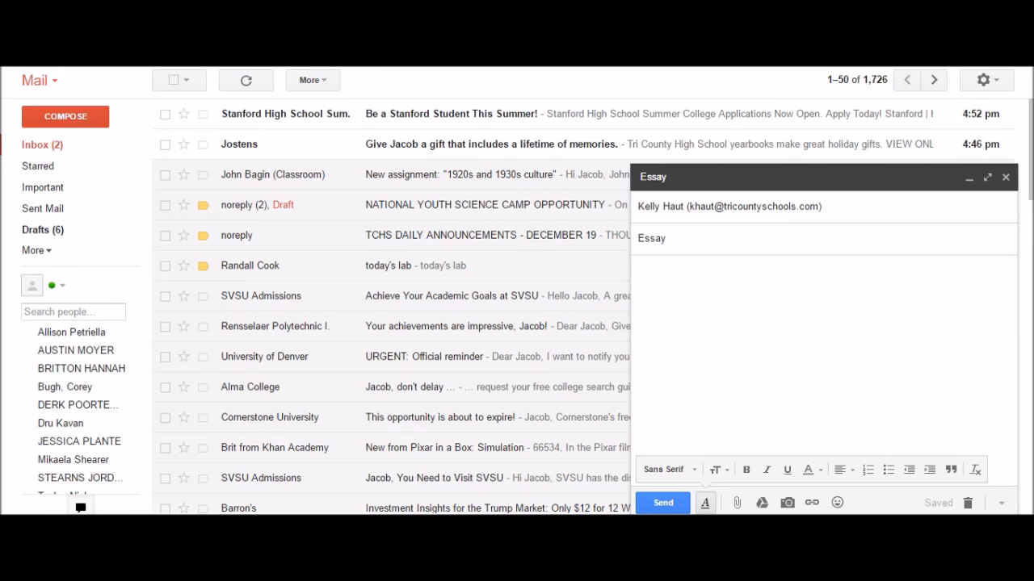
Write 'How do you like my essay?' in the message body and send it
left_click(679, 267)
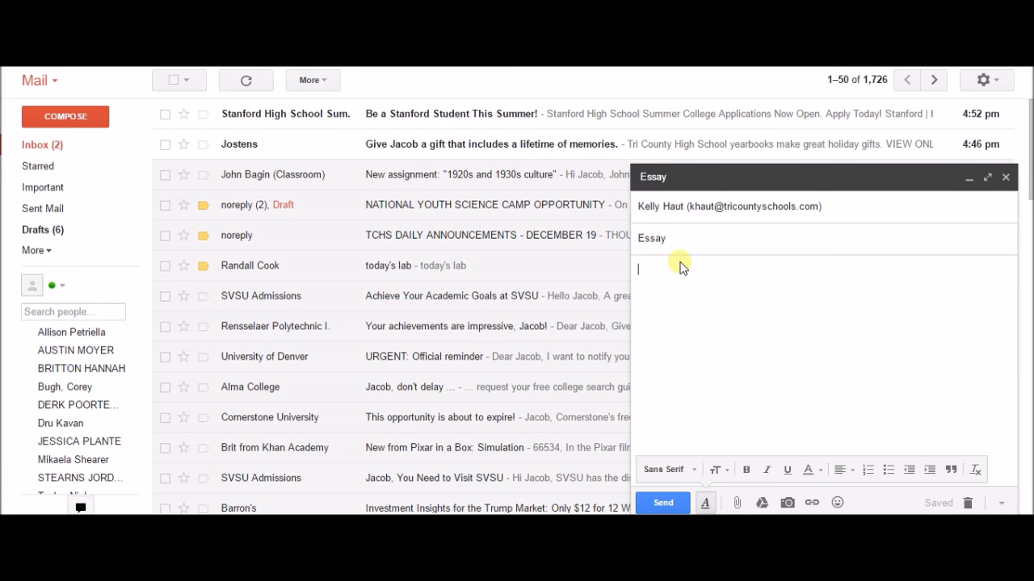
mouse_move(686, 278)
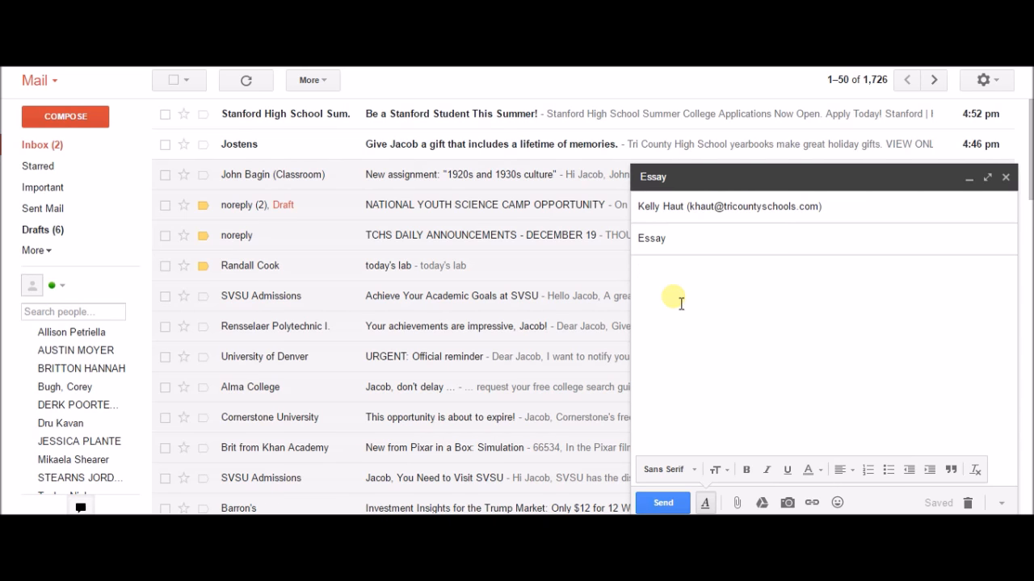
type("H")
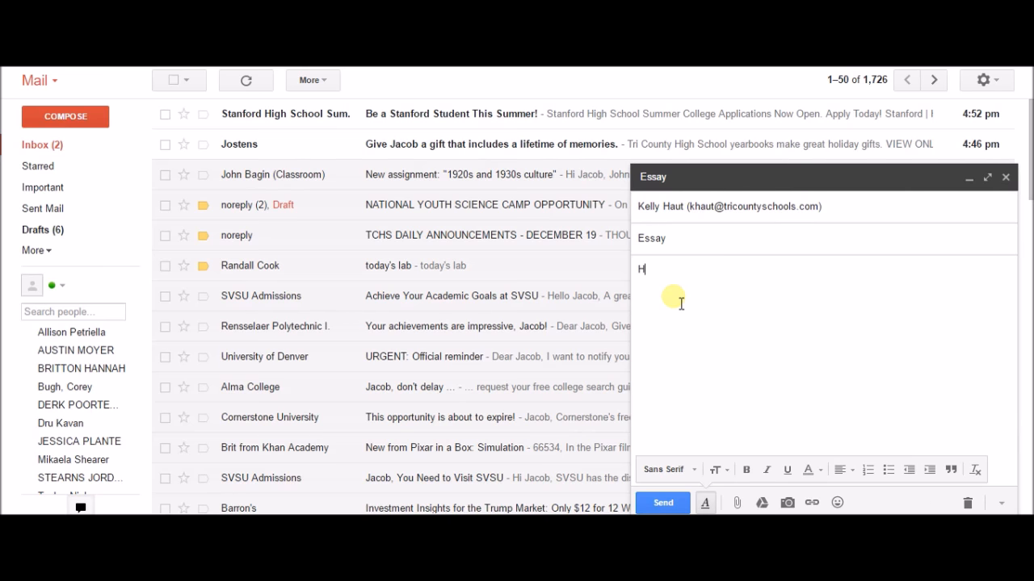
type("ow do you l")
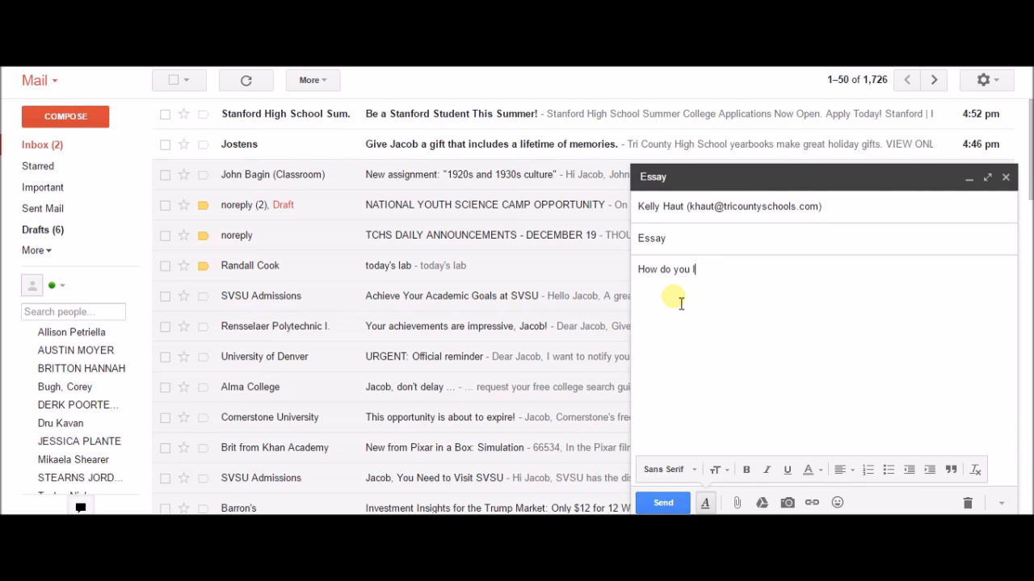
type("ike m")
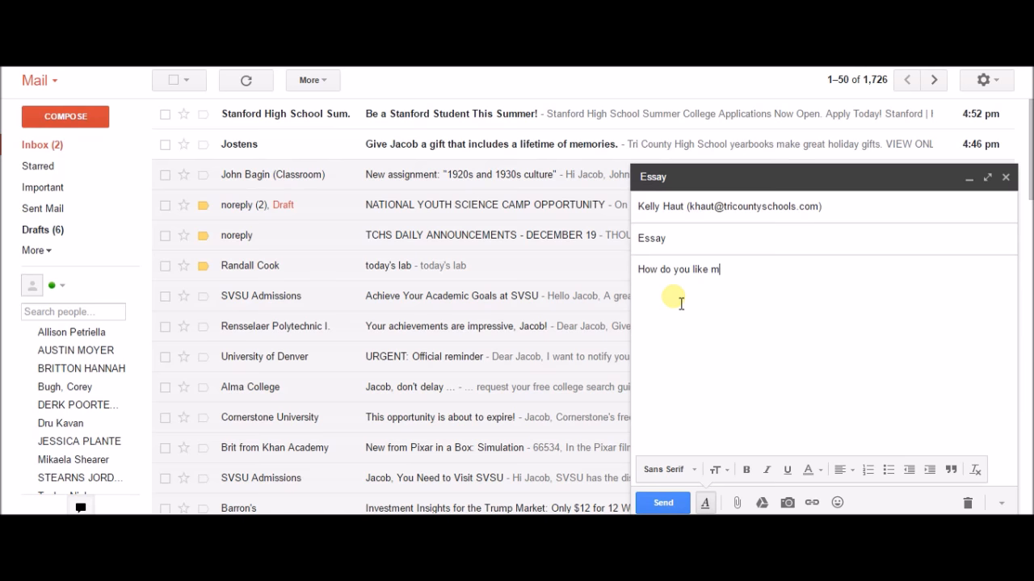
type("y essay?")
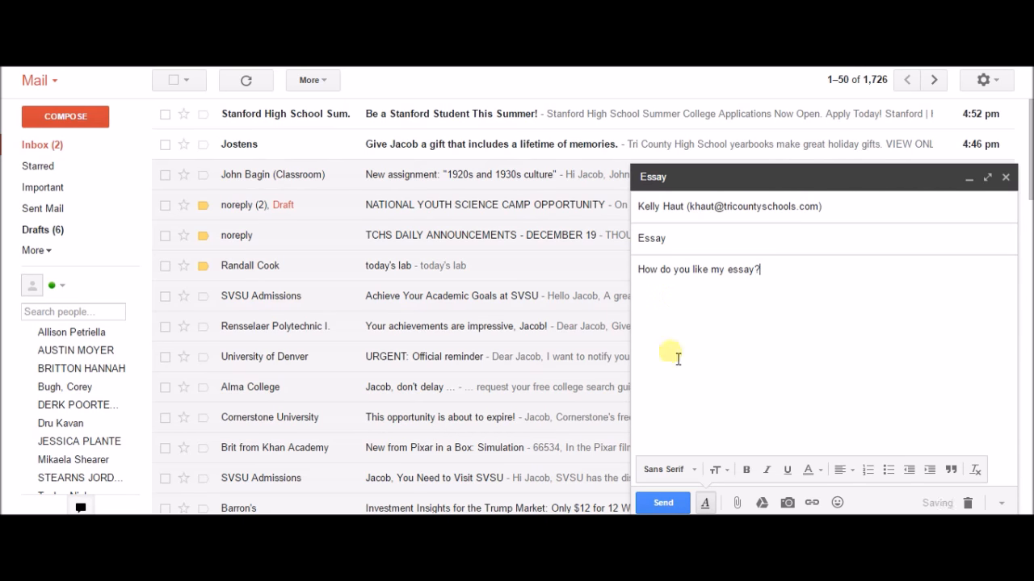
mouse_move(662, 502)
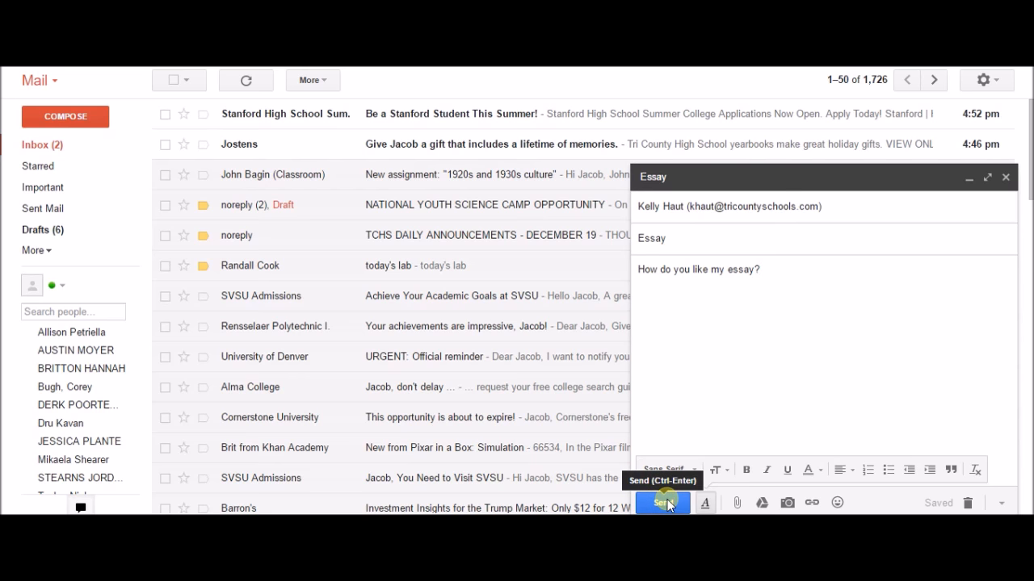
left_click(663, 503)
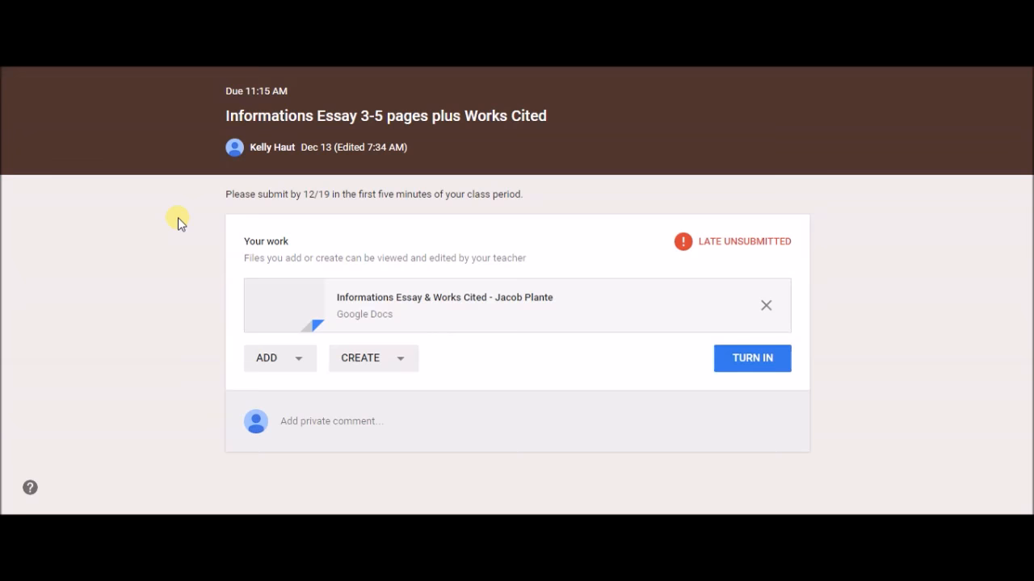
Turn in the essay assignment and confirm the submission dialog
left_click(751, 357)
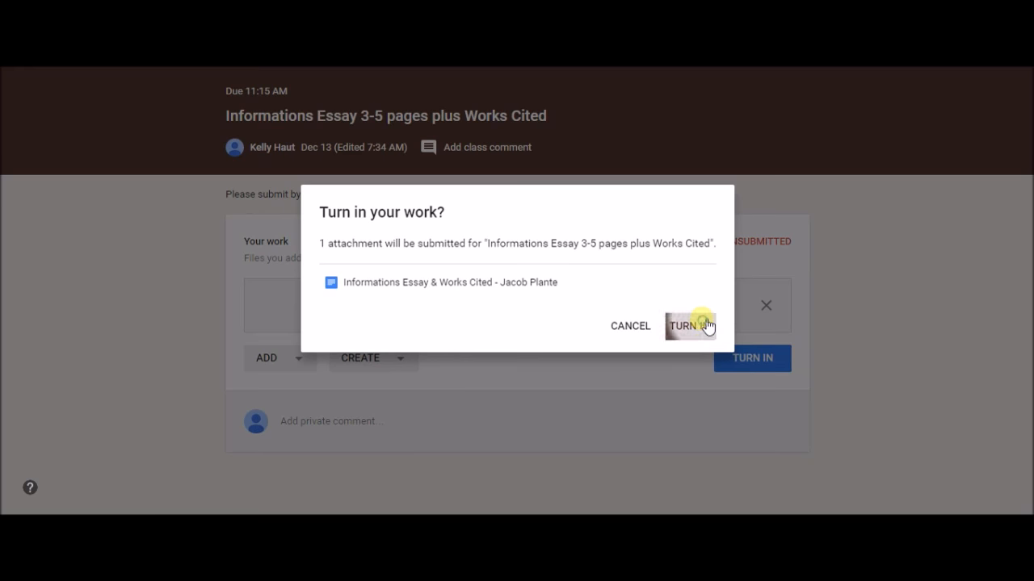
left_click(687, 325)
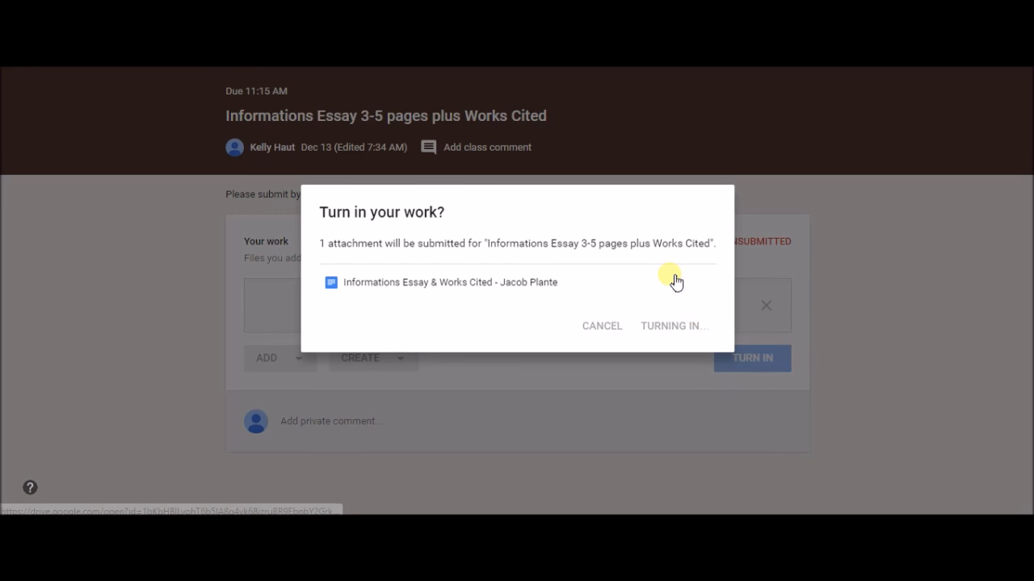
left_click(673, 325)
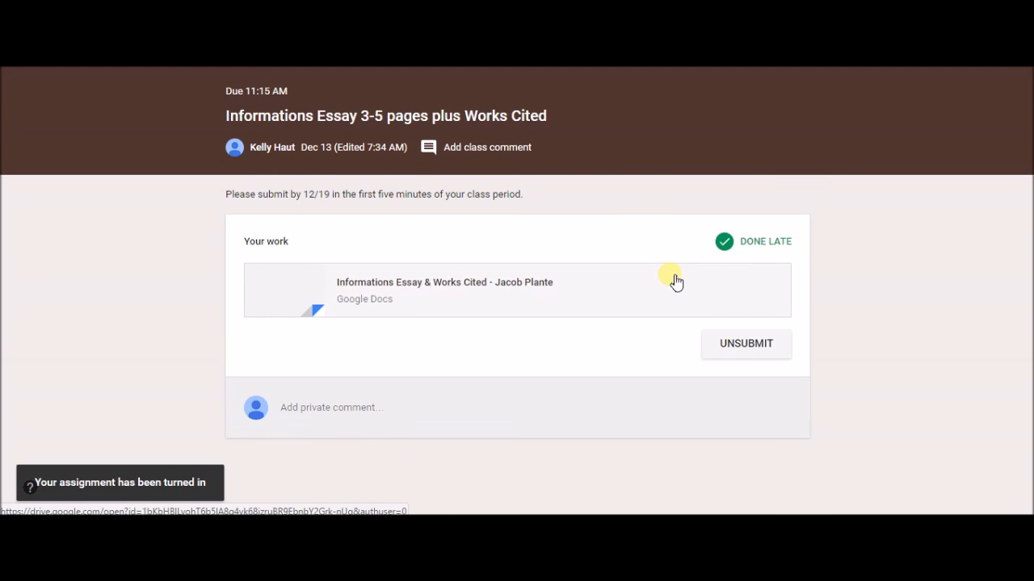